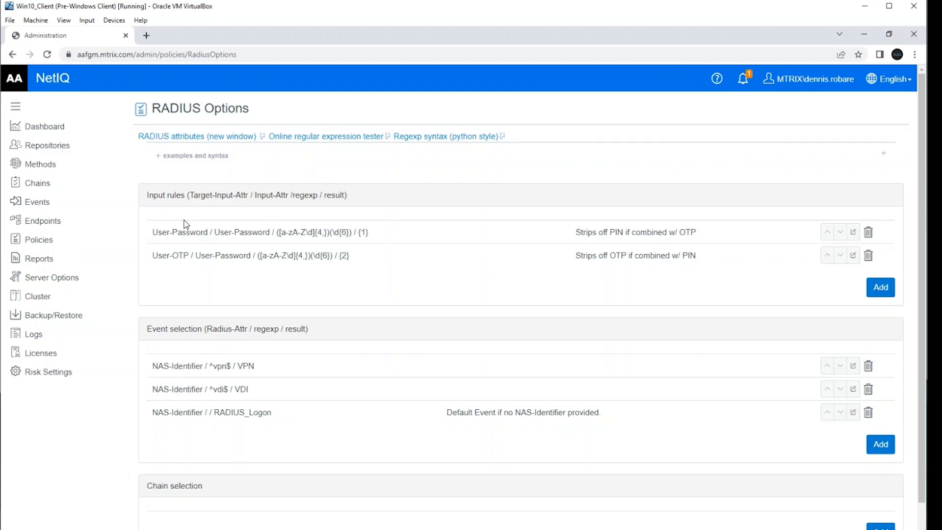
# Review the User-Password input rule's details in the RADIUS Options policy and close them unchanged.
pyautogui.scroll(-3)
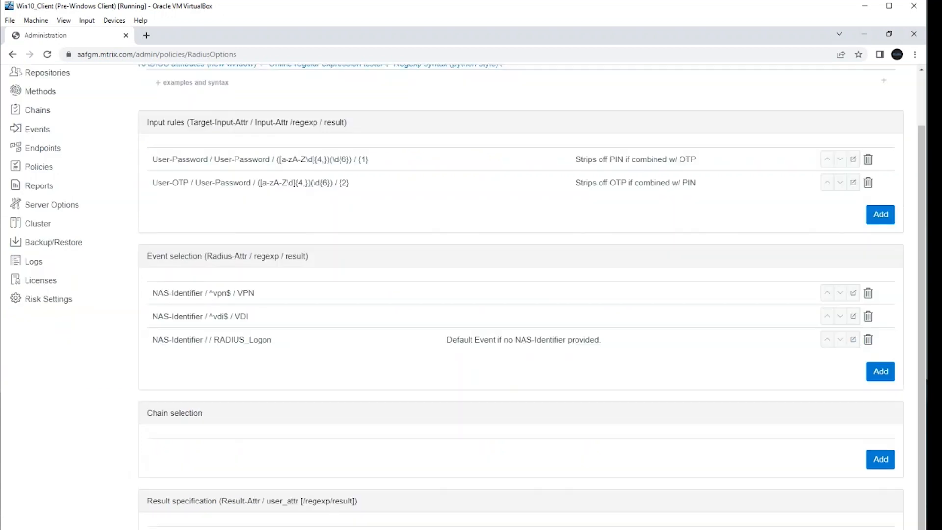
pyautogui.scroll(-3)
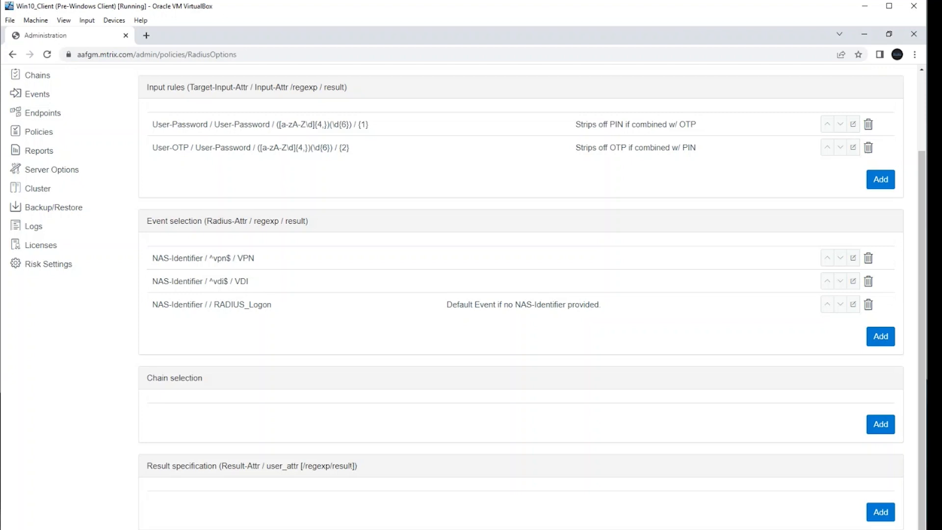
pyautogui.scroll(-3)
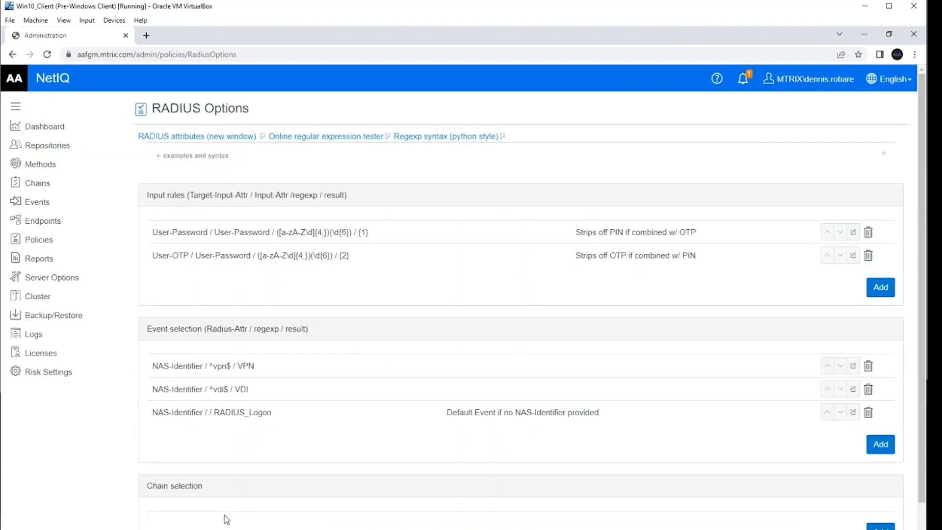
pyautogui.moveTo(159, 275)
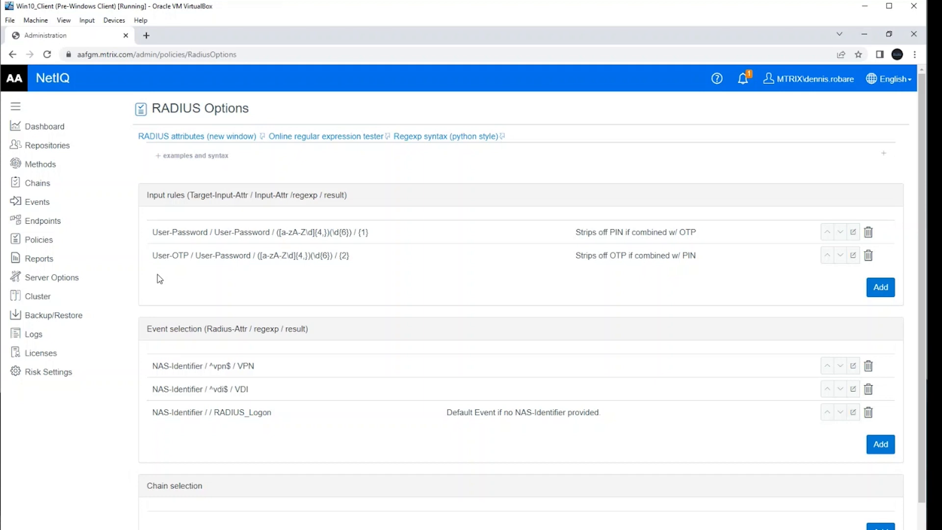
pyautogui.moveTo(163, 212)
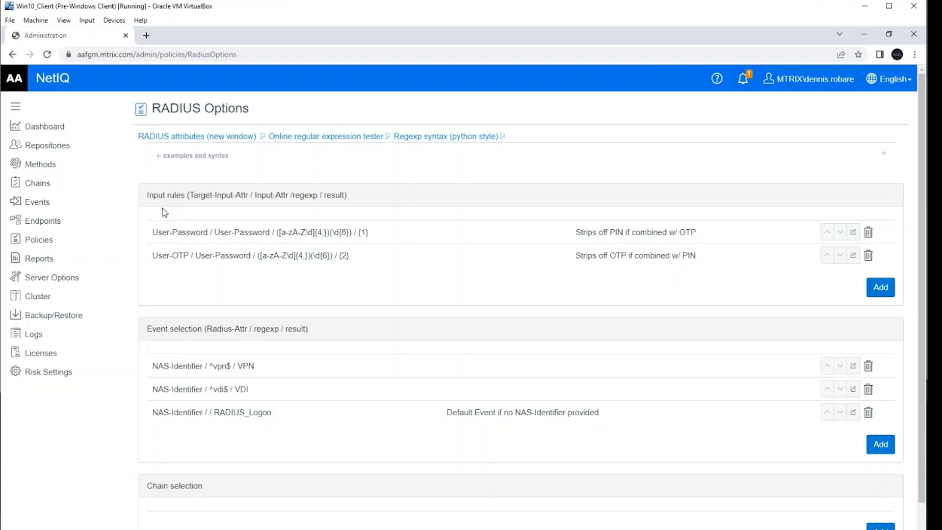
pyautogui.moveTo(389, 266)
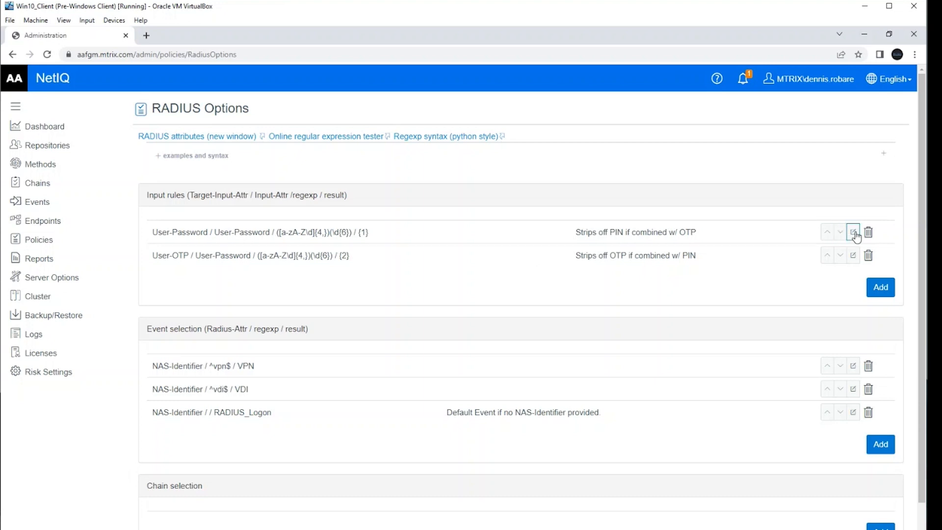
pyautogui.click(852, 231)
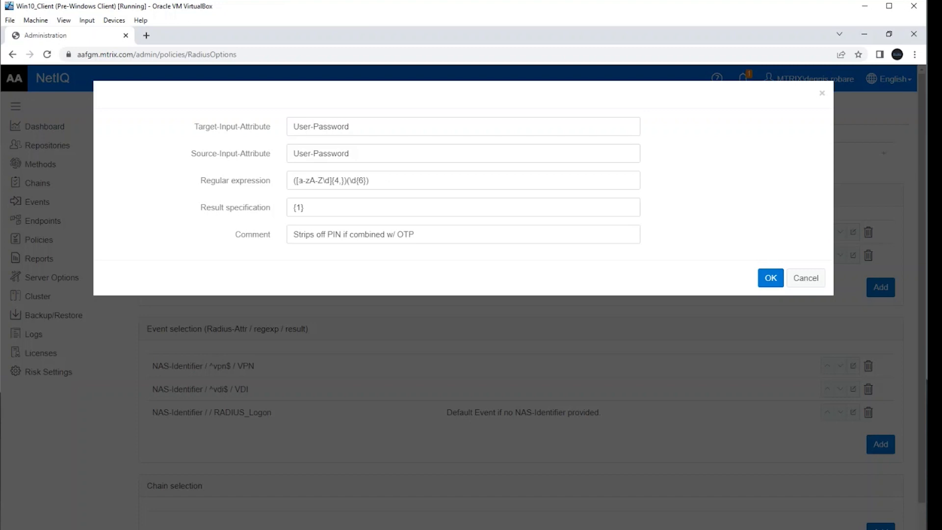
pyautogui.click(462, 207)
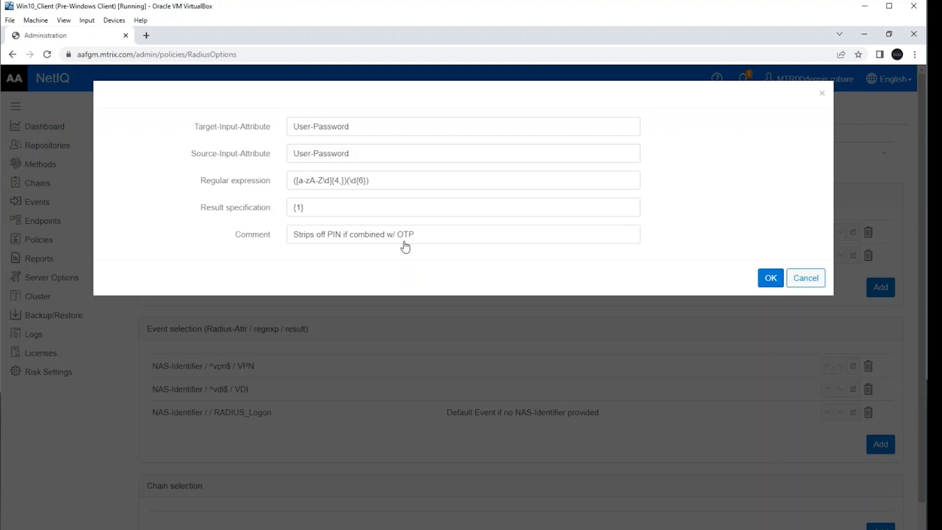
pyautogui.click(770, 278)
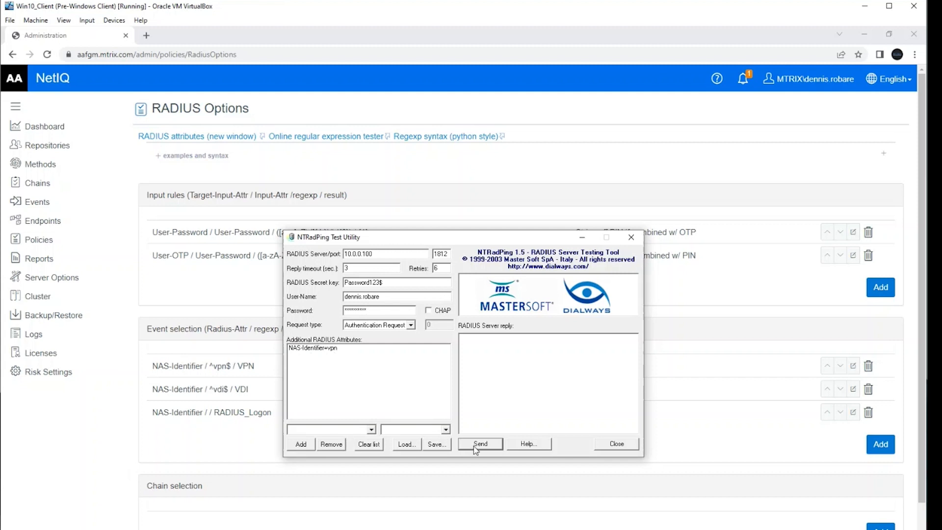
# Send the vpn-tagged request from NTRadPing and receive Access-Accept after two timeouts.
pyautogui.click(480, 443)
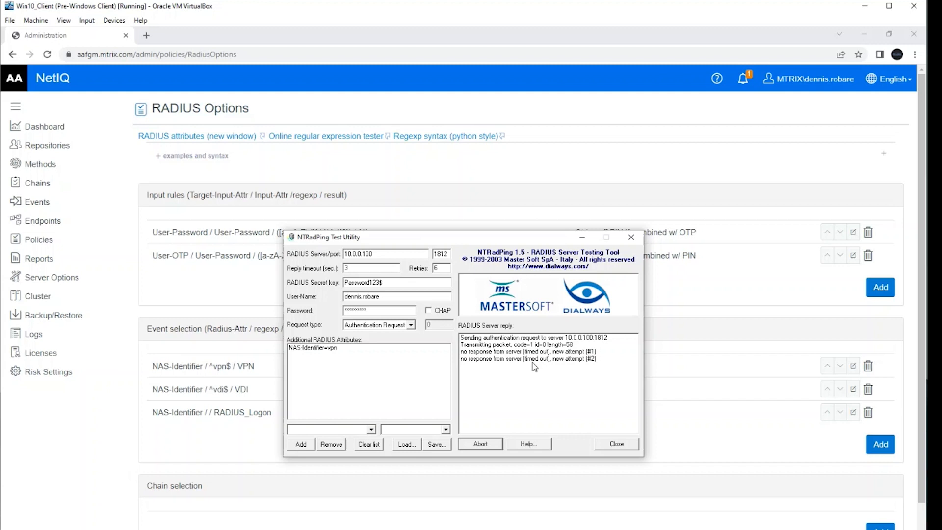
pyautogui.click(480, 443)
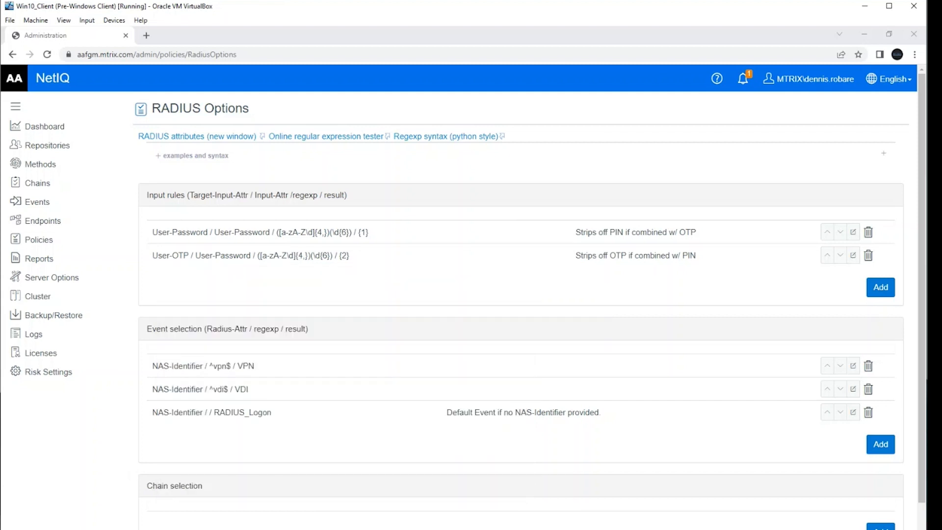
pyautogui.moveTo(261, 255); pyautogui.dragTo(348, 255)
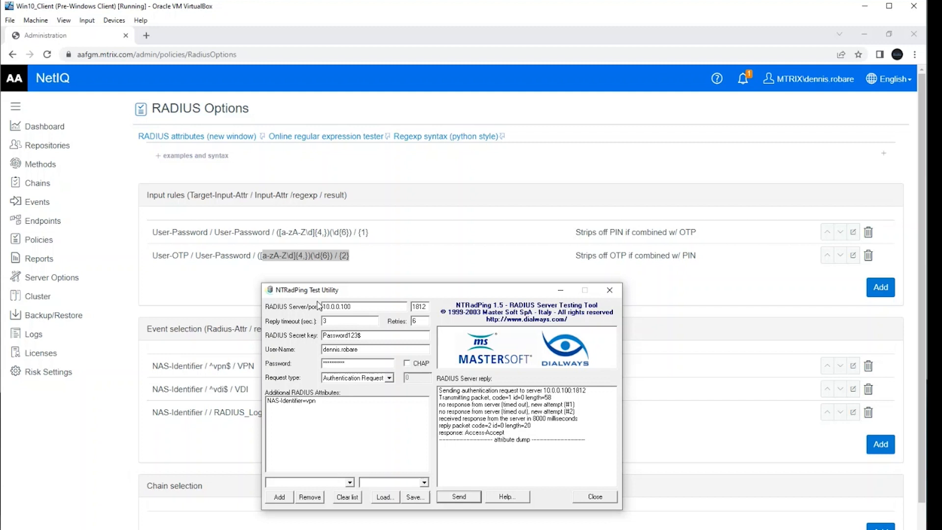
pyautogui.click(37, 202)
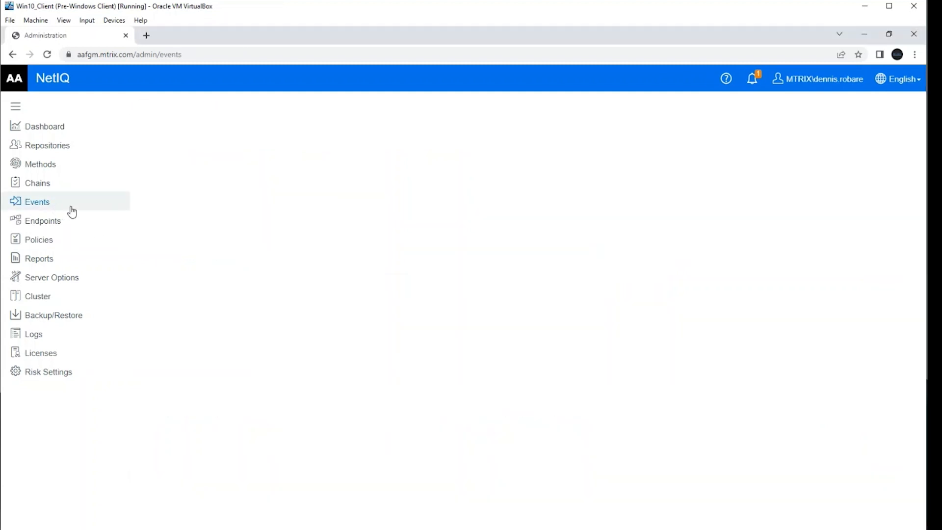
# Show the VPN event's settings: enabled, RADIUS type, using the PIN + TOTP chain.
pyautogui.click(37, 201)
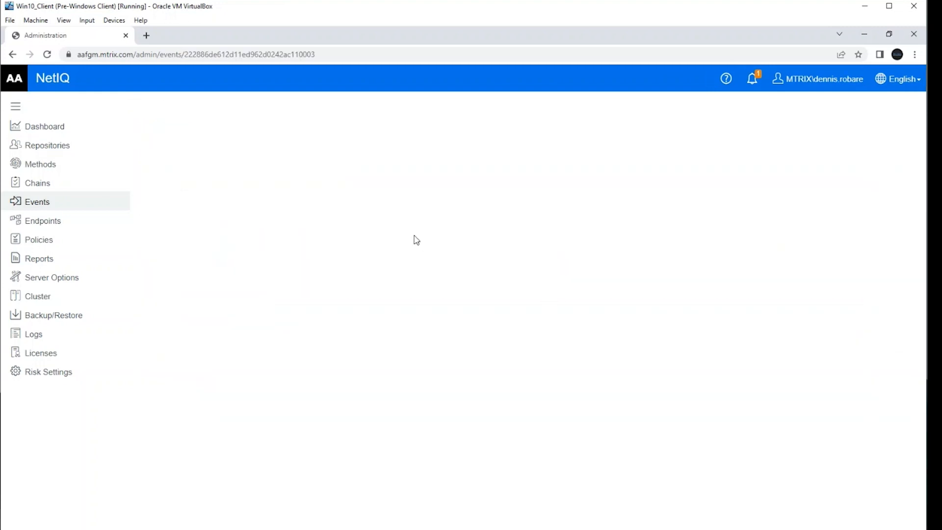
pyautogui.moveTo(419, 234)
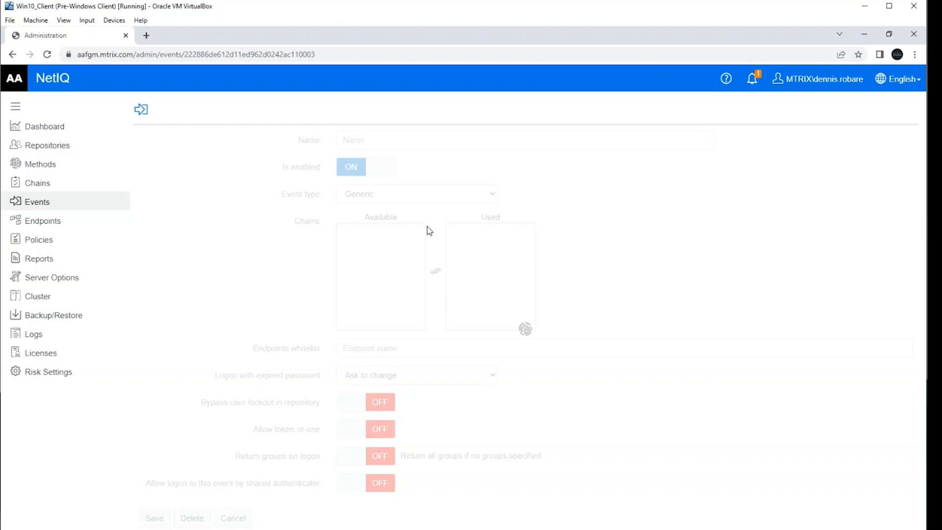
pyautogui.moveTo(509, 253)
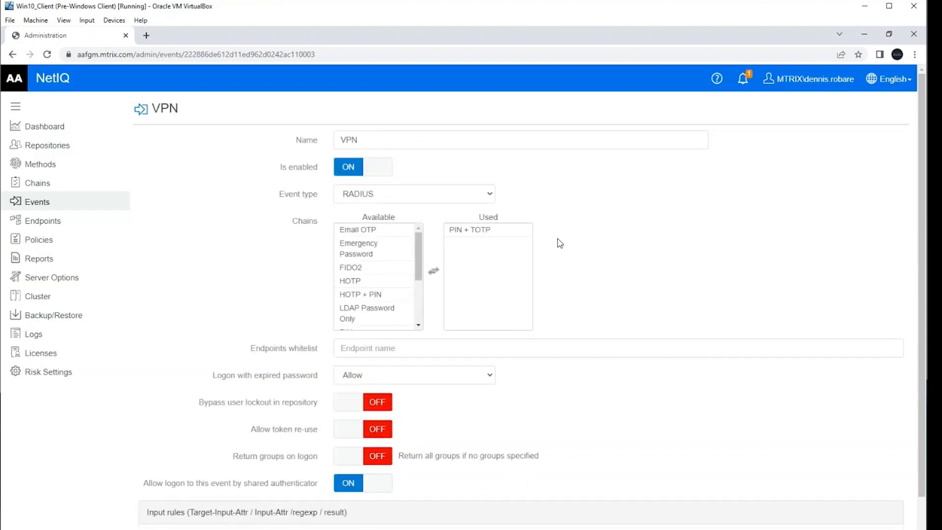
pyautogui.click(469, 230)
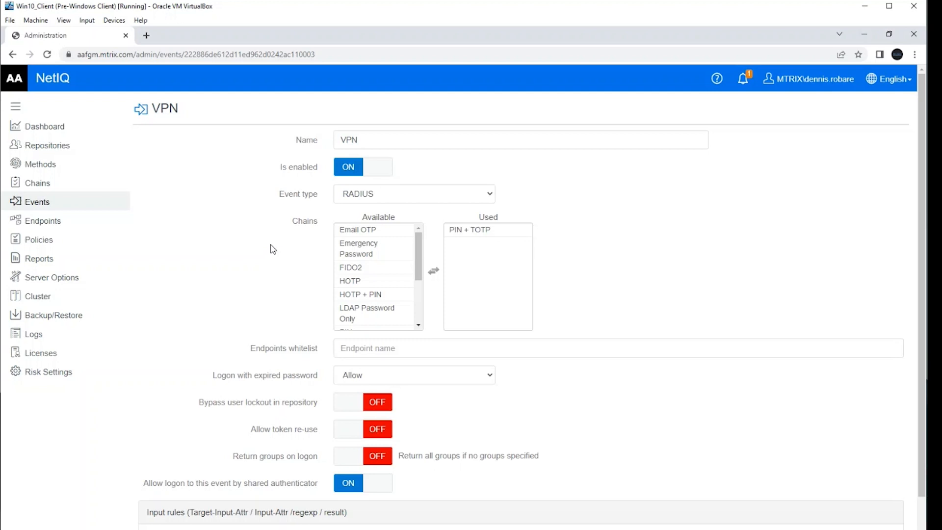
pyautogui.moveTo(39, 258)
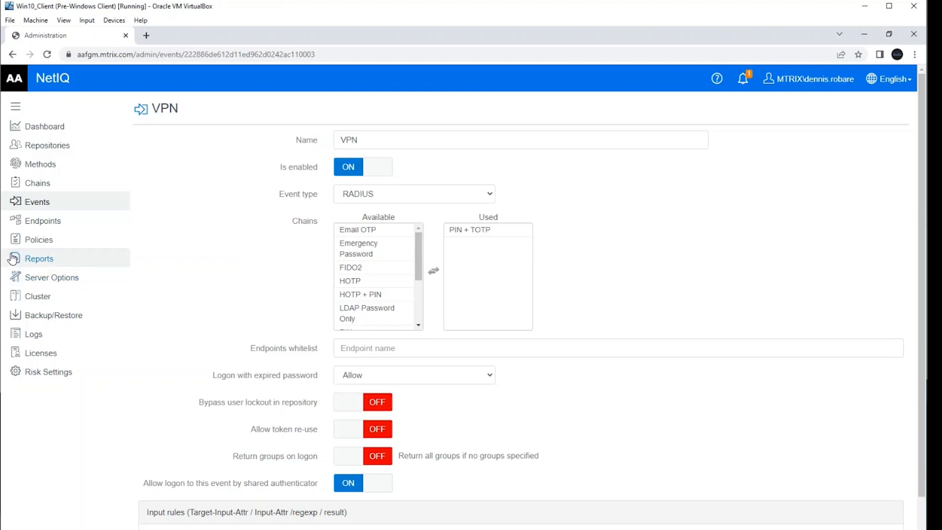
# Return to the RADIUS Options policy listing the vpn, vdi and default NAS-Identifier mappings.
pyautogui.click(38, 239)
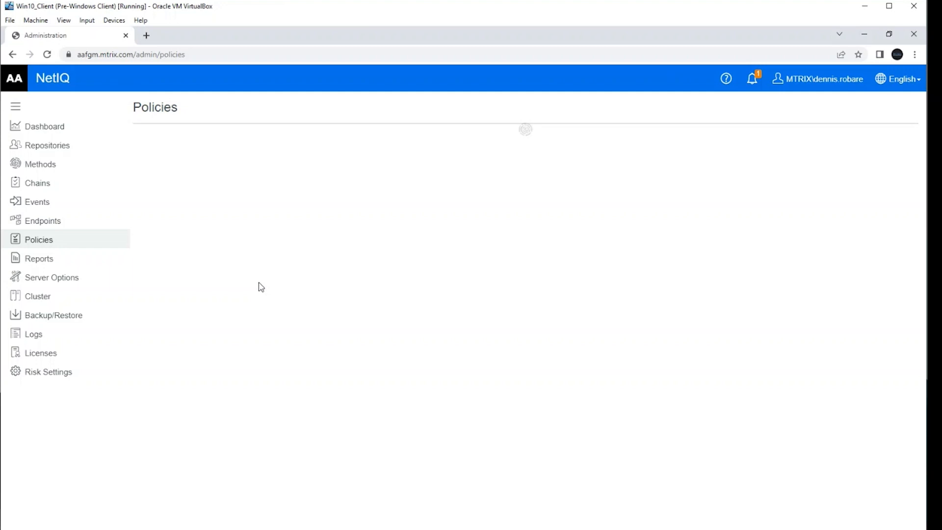
pyautogui.moveTo(261, 301)
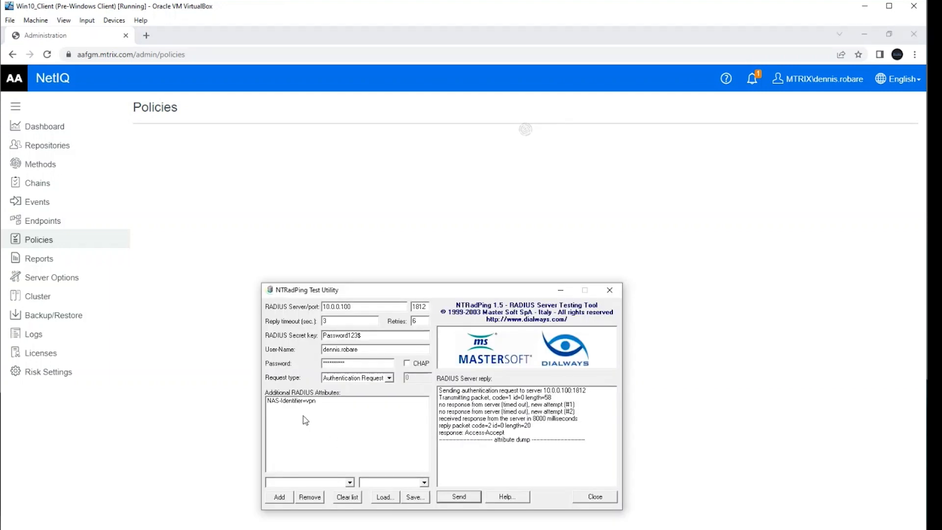
pyautogui.click(290, 401)
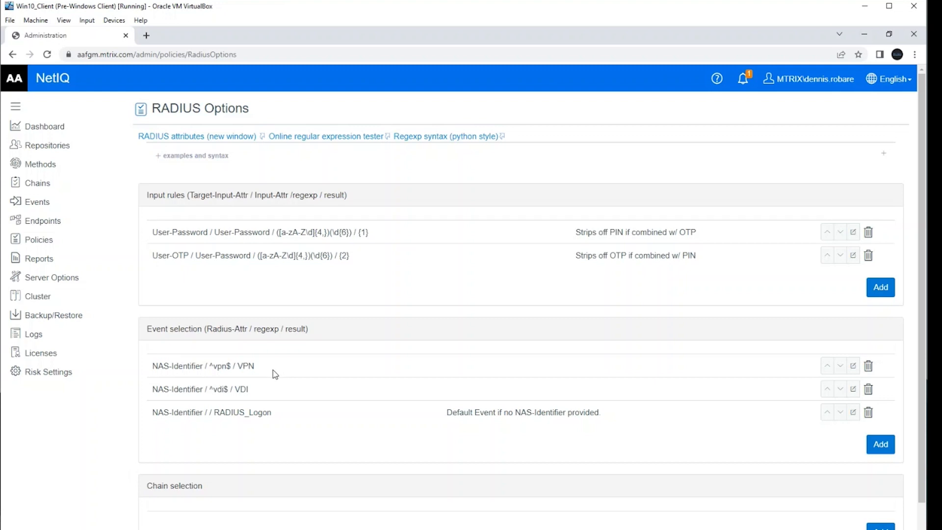
pyautogui.moveTo(273, 389)
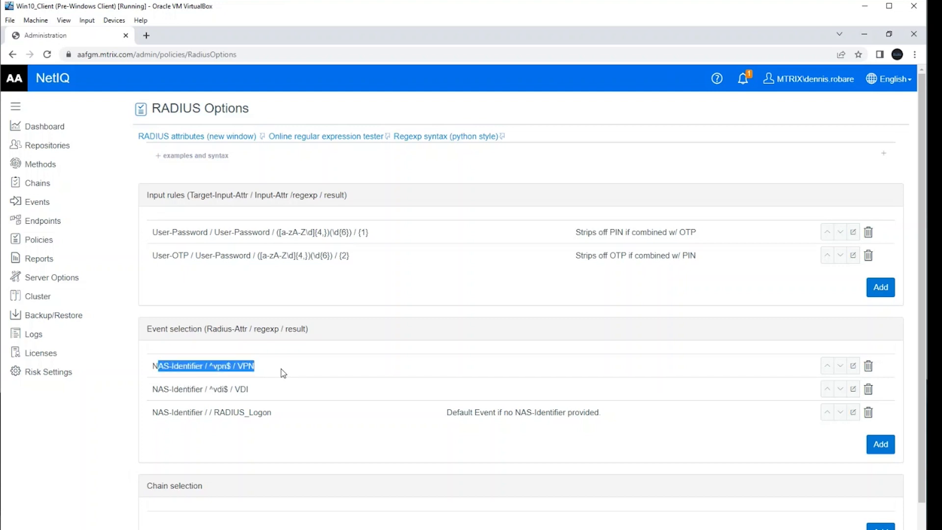
pyautogui.click(283, 366)
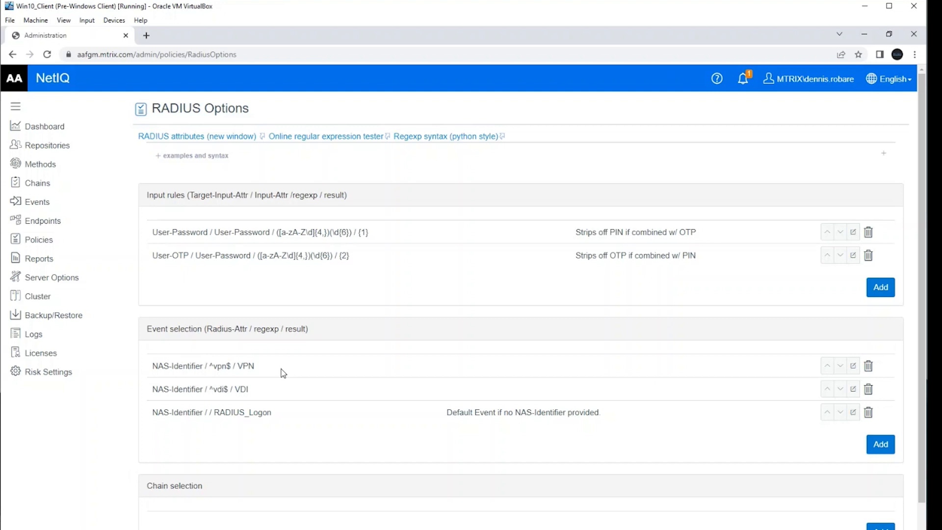
pyautogui.moveTo(153, 372)
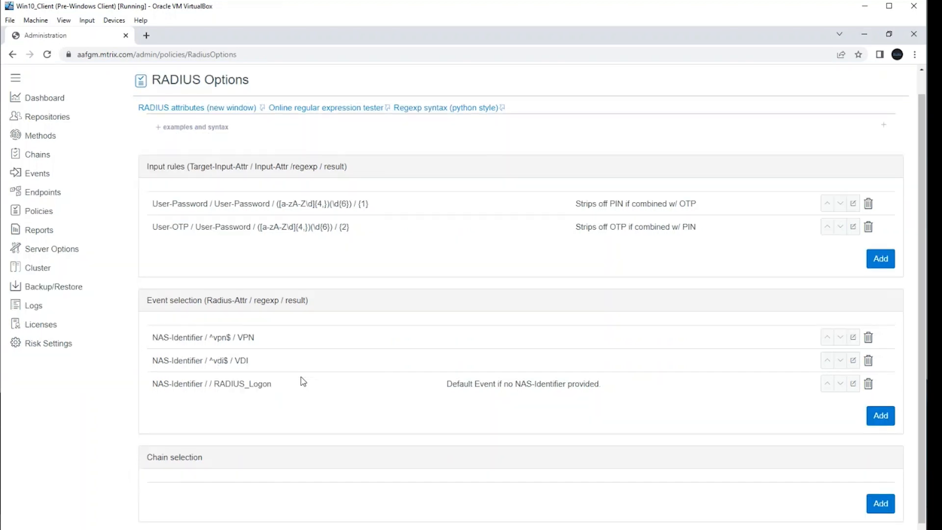
pyautogui.scroll(-3)
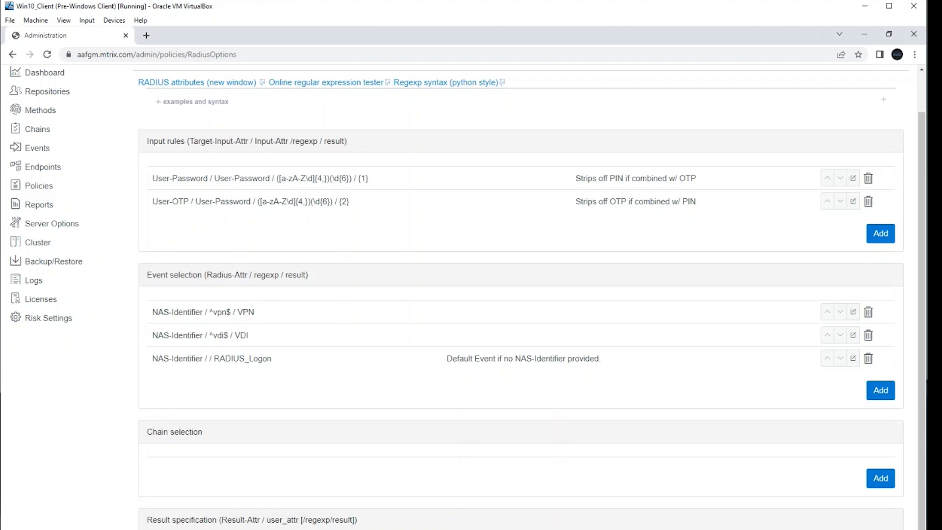
pyautogui.doubleClick(242, 358)
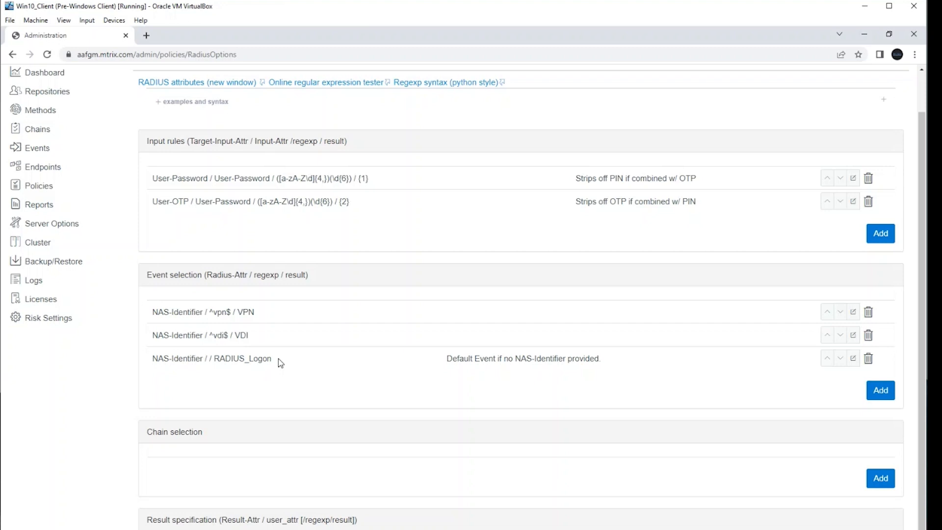
pyautogui.moveTo(284, 399)
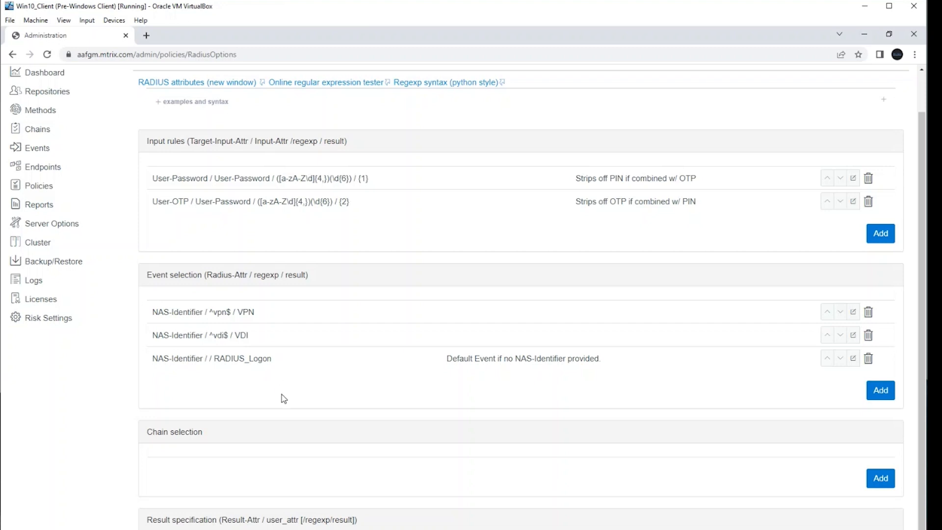
pyautogui.scroll(-3)
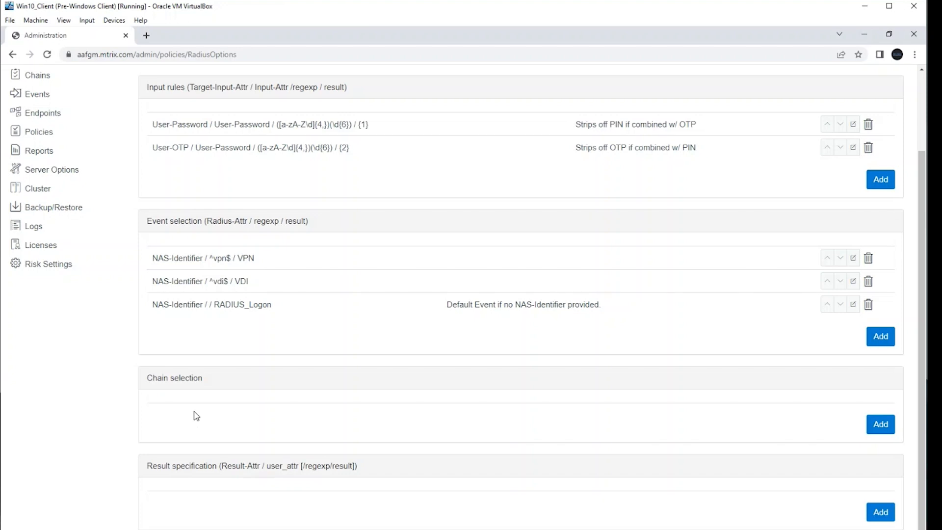
pyautogui.moveTo(193, 423)
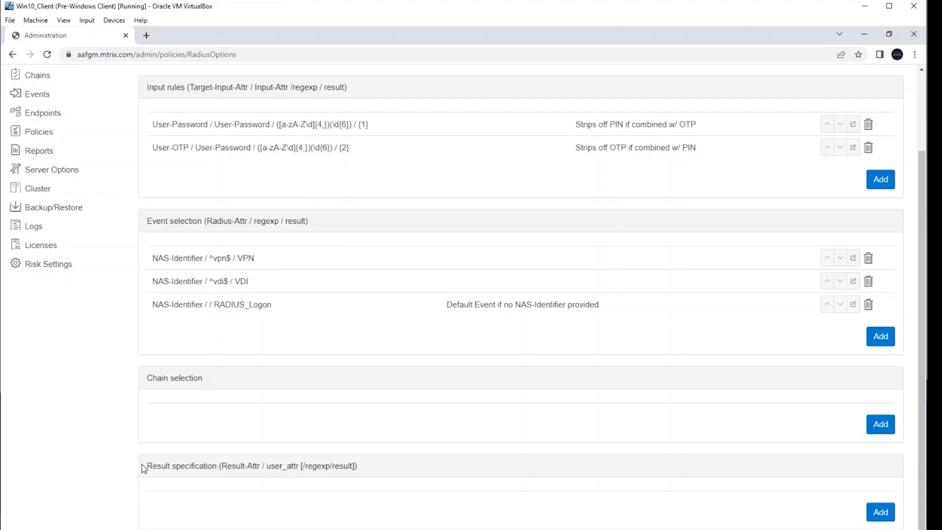
pyautogui.moveTo(369, 499)
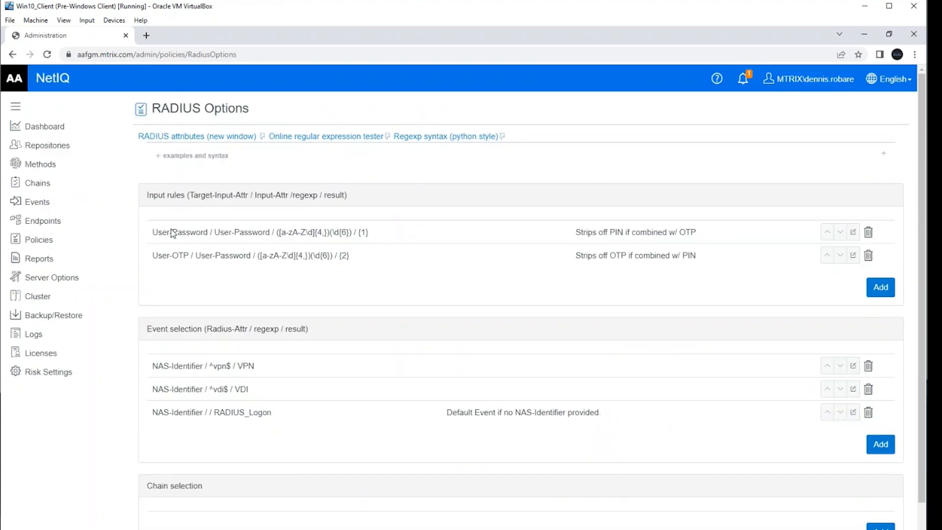
pyautogui.moveTo(355, 258)
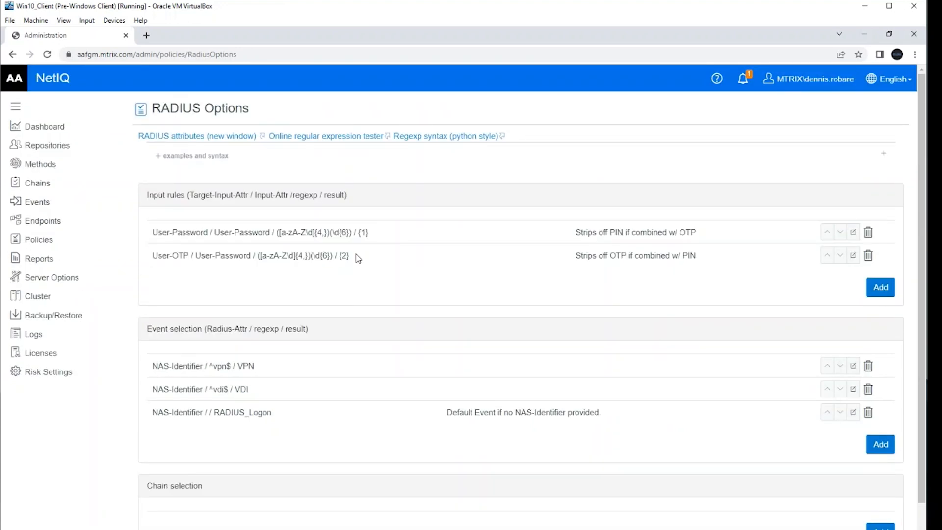